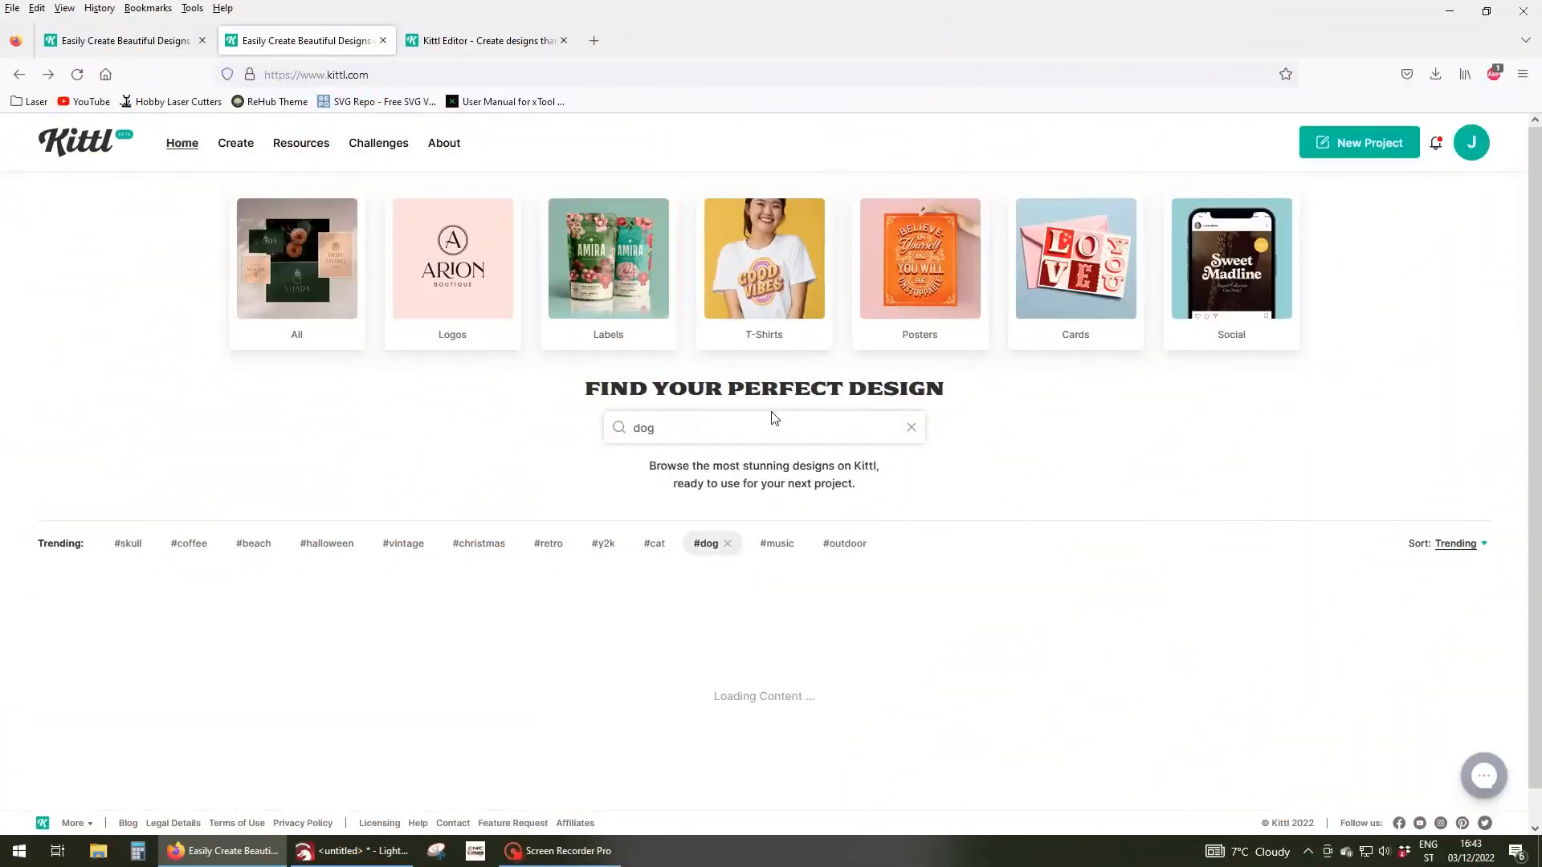
Open the Dogs Crew corgi template and add a paw print element to the design.
scroll("down", 3)
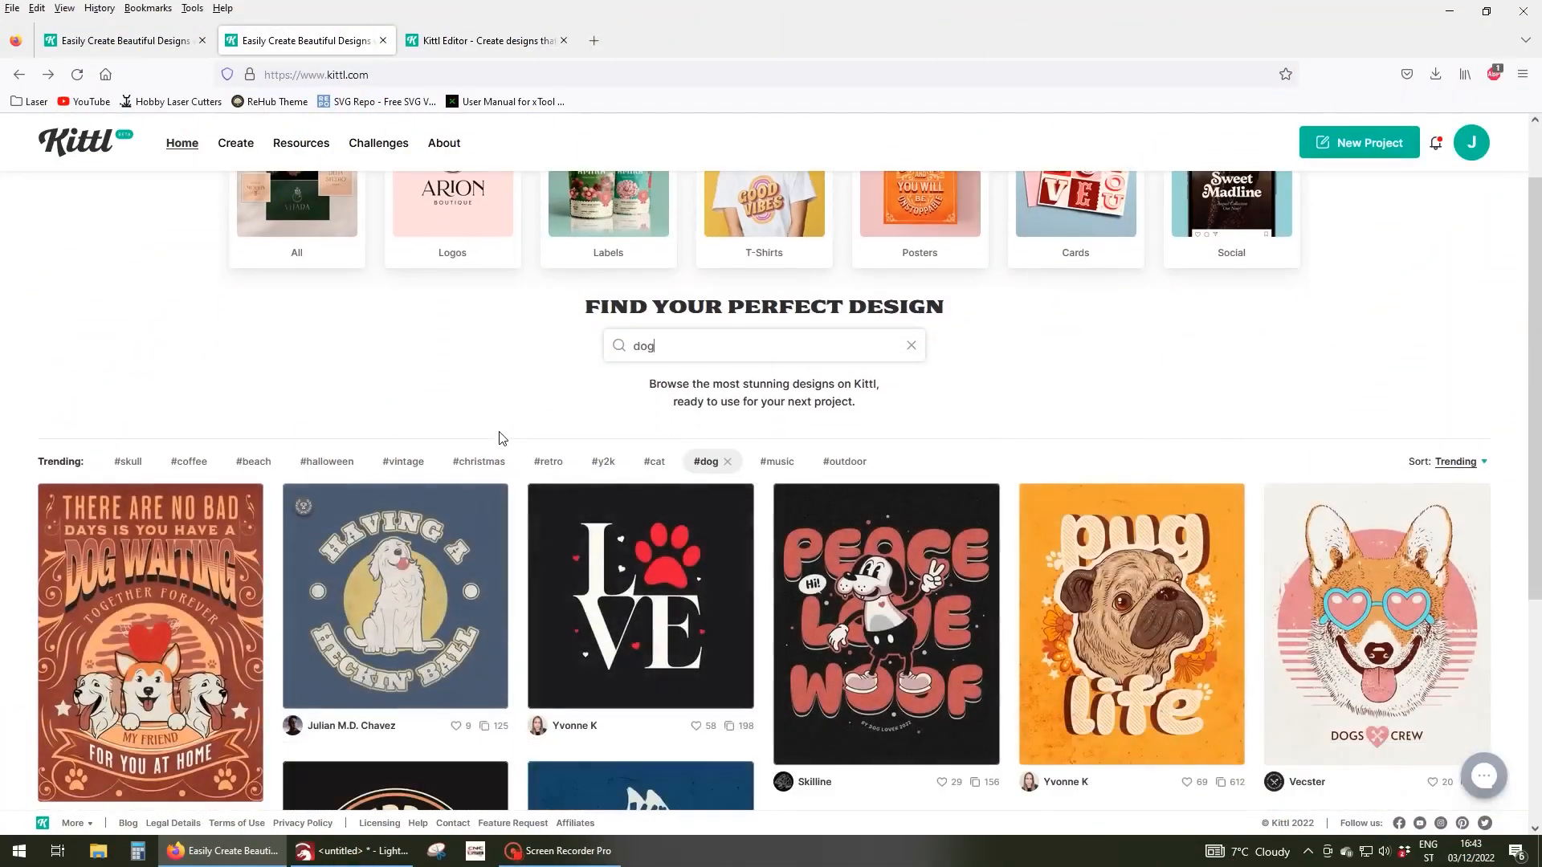
left_click(1374, 625)
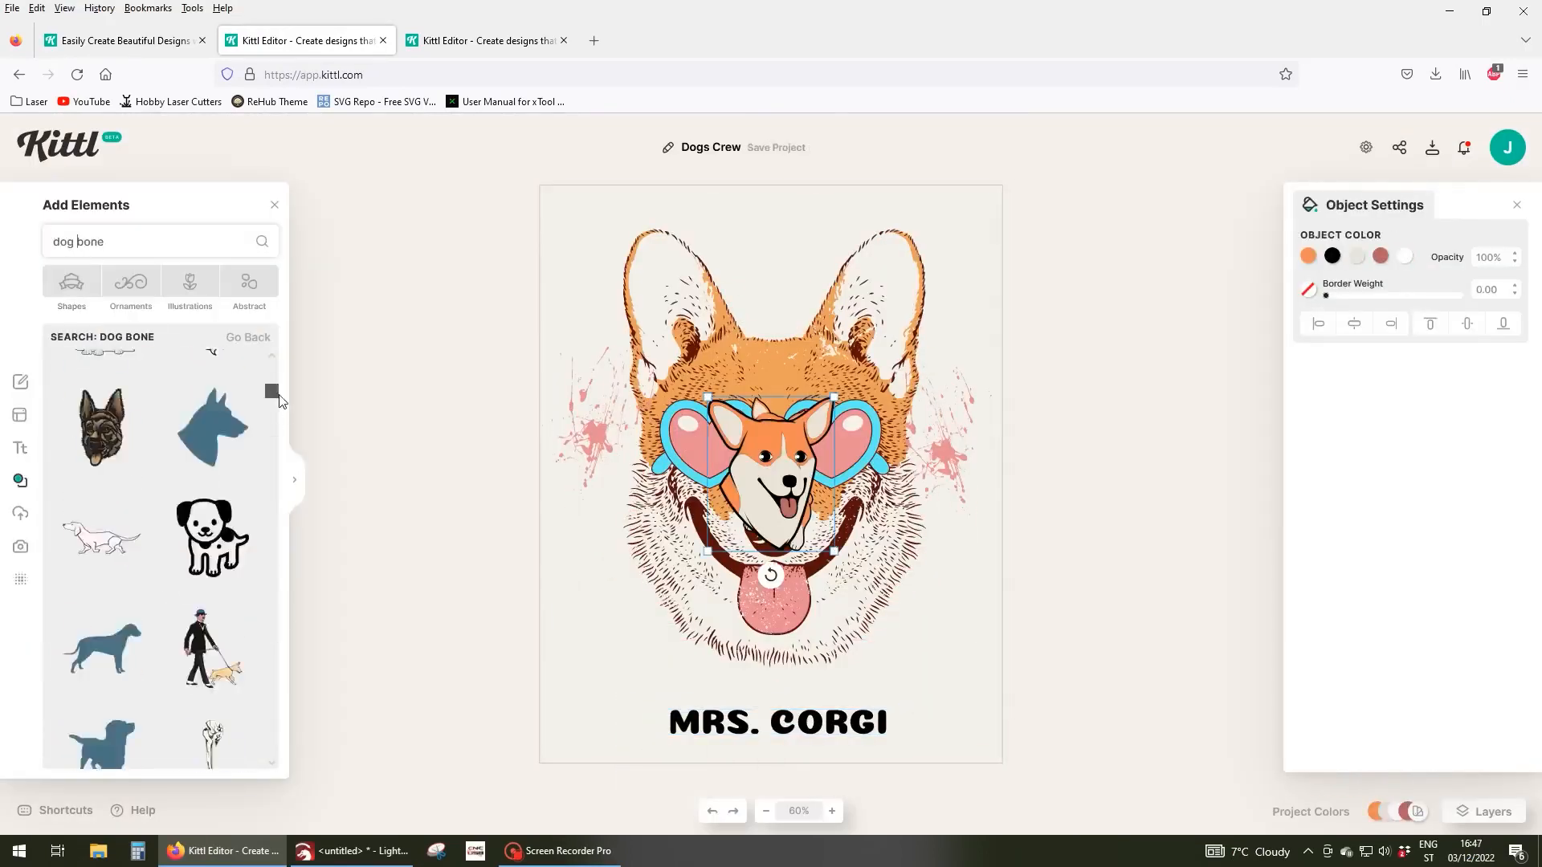
left_click(189, 282)
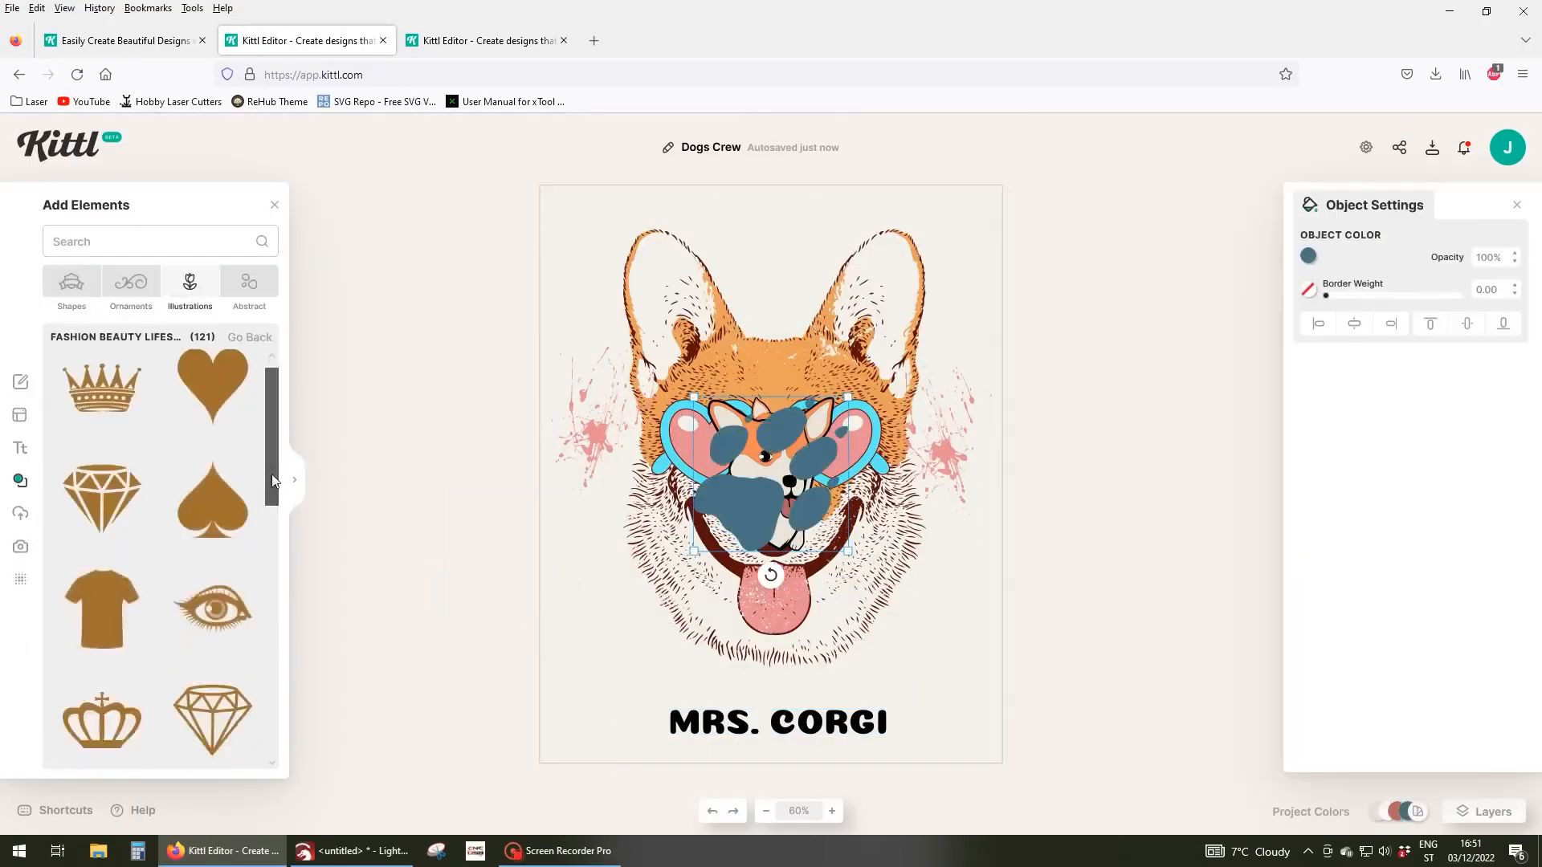
left_click(351, 858)
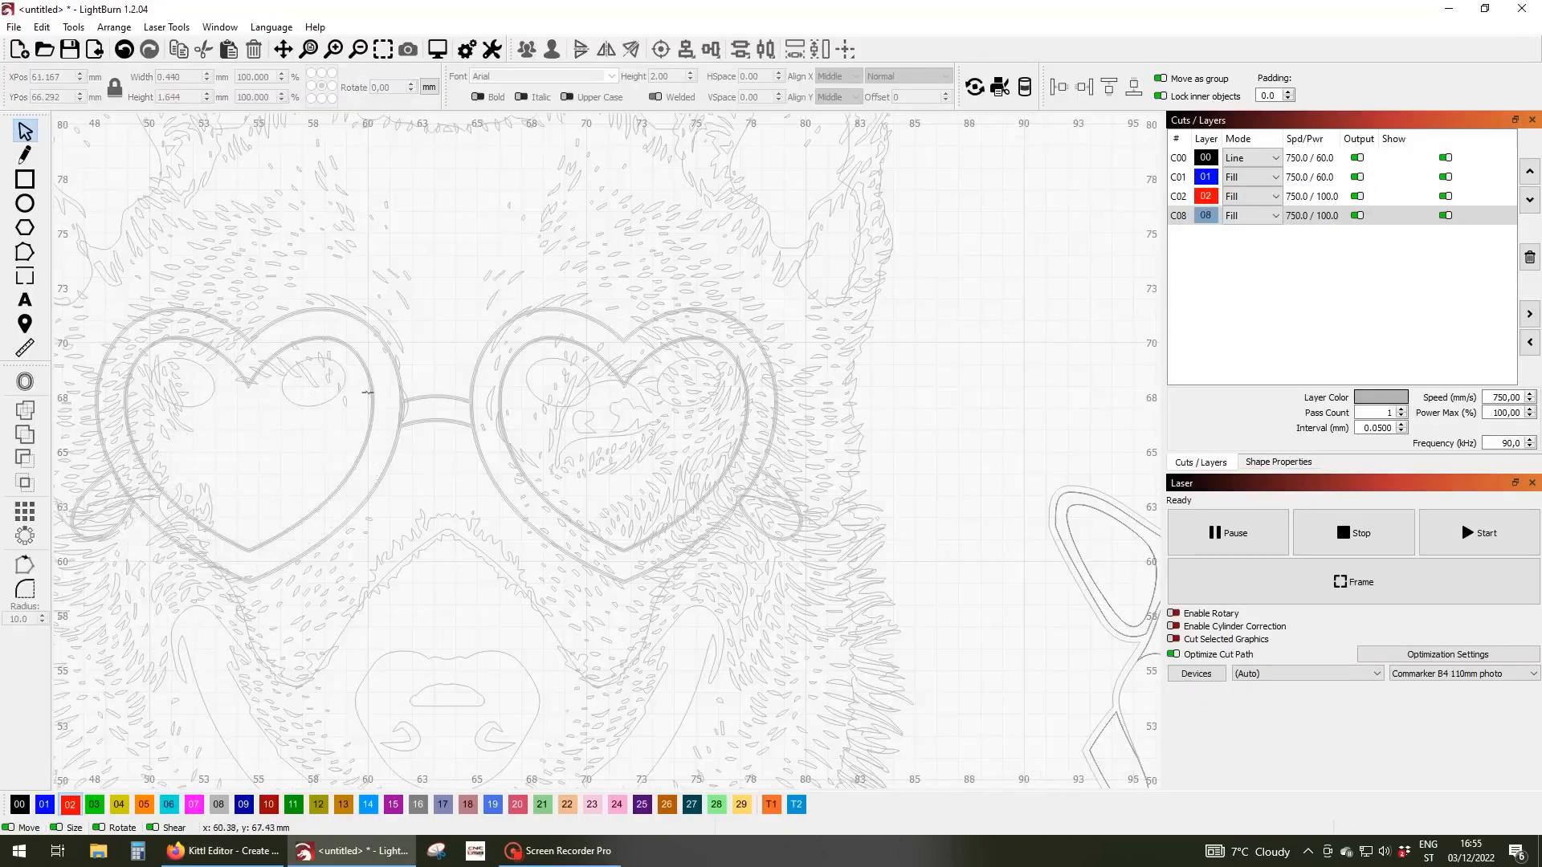